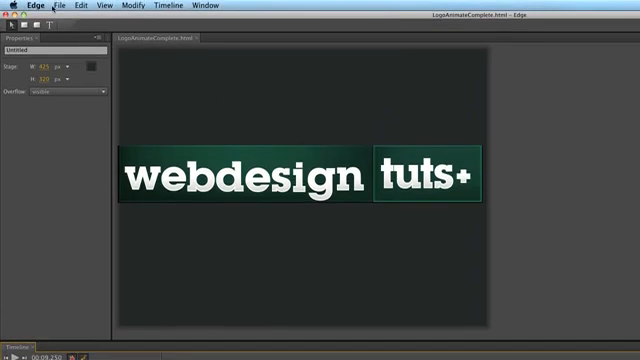
Step: Play the webdesign tuts+ logo animation in the default browser via File > Preview in Browser
click(64, 6)
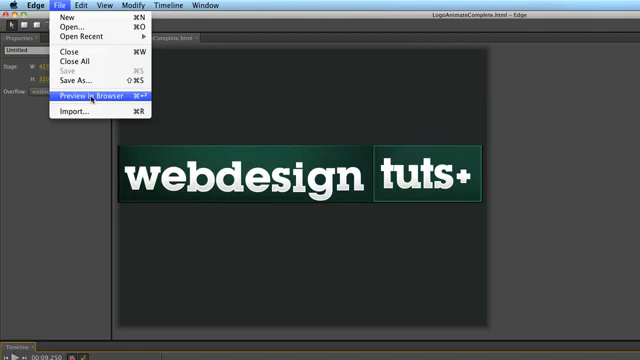
click(90, 96)
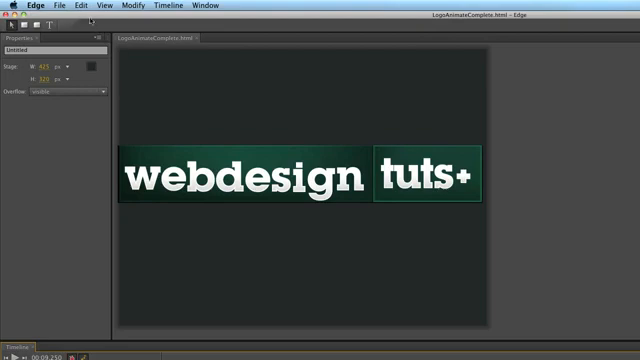
Step: Save the animation as LogoAnimateComplete, overwriting the existing HTML file of that name
click(62, 6)
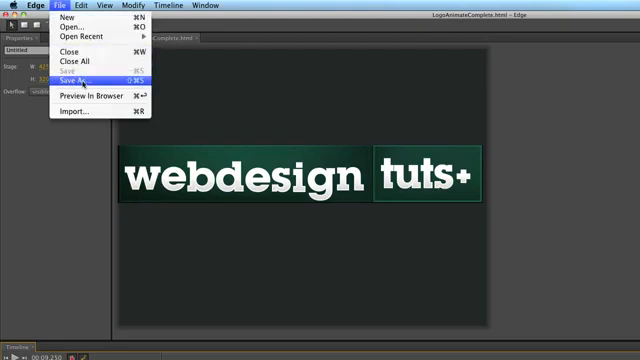
click(78, 78)
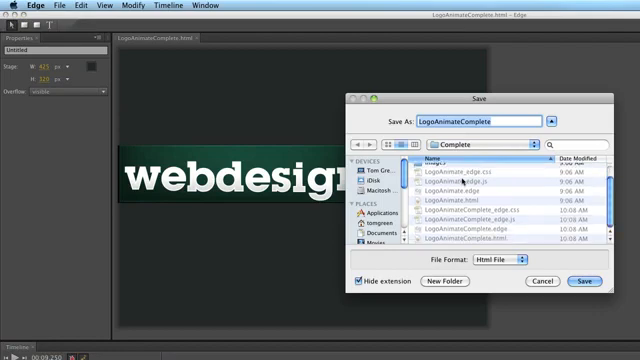
click(580, 280)
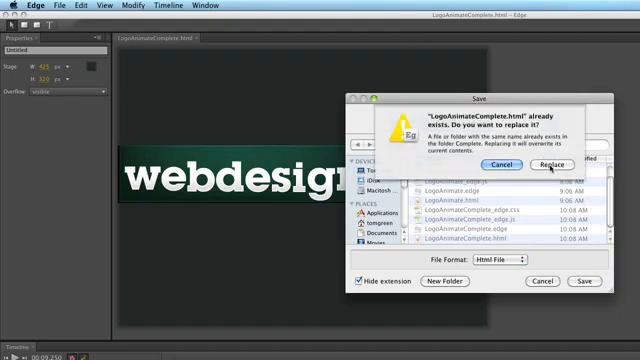
click(550, 164)
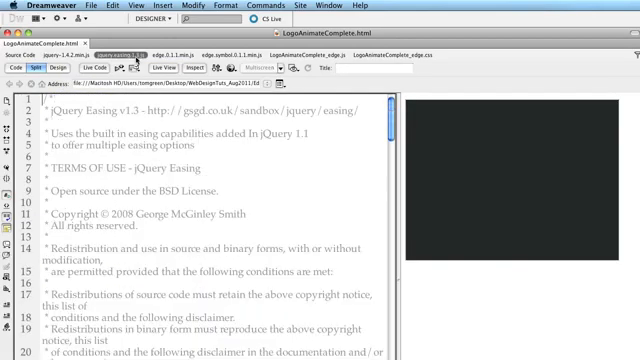
Step: Inspect the generated easing, CSS and jQuery library code in Dreamweaver, then switch back to Edge
scroll(down, 3)
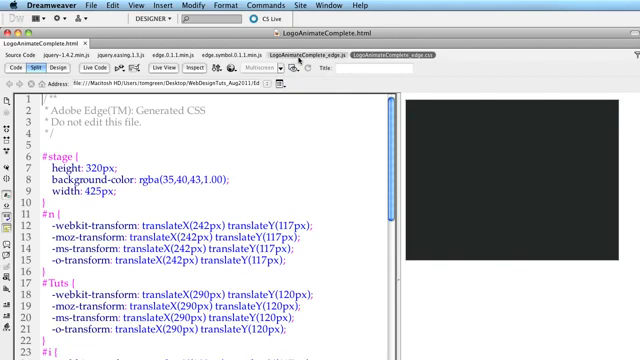
click(204, 56)
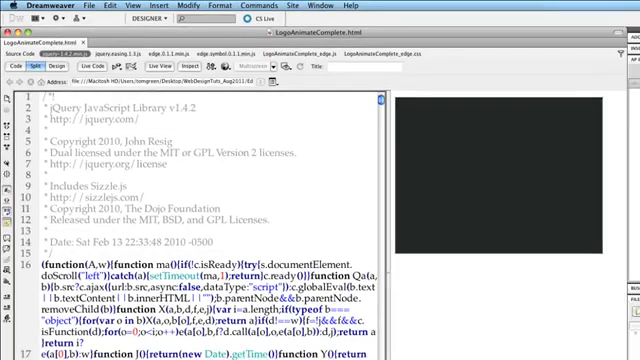
click(312, 344)
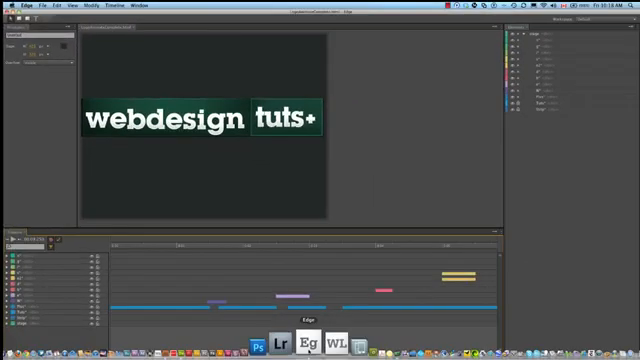